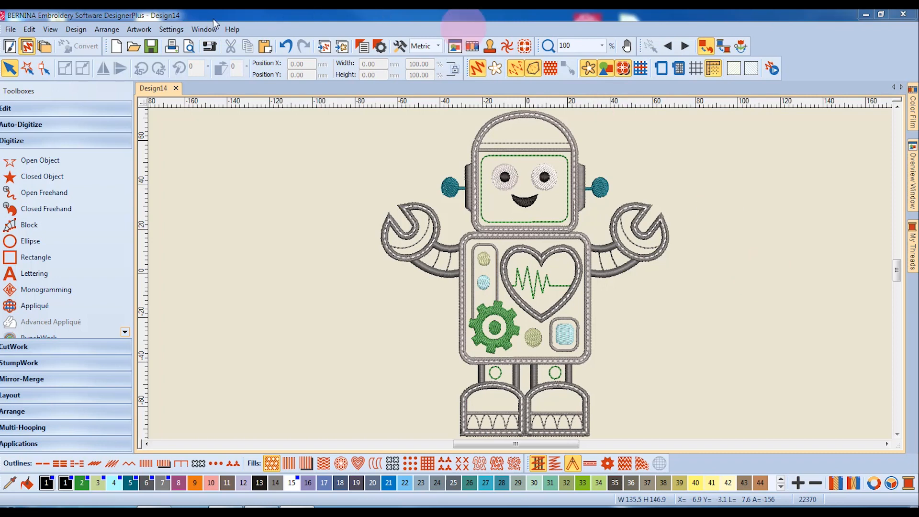
Bring up the Background and Display Colors dialog from the Design menu.
click(76, 28)
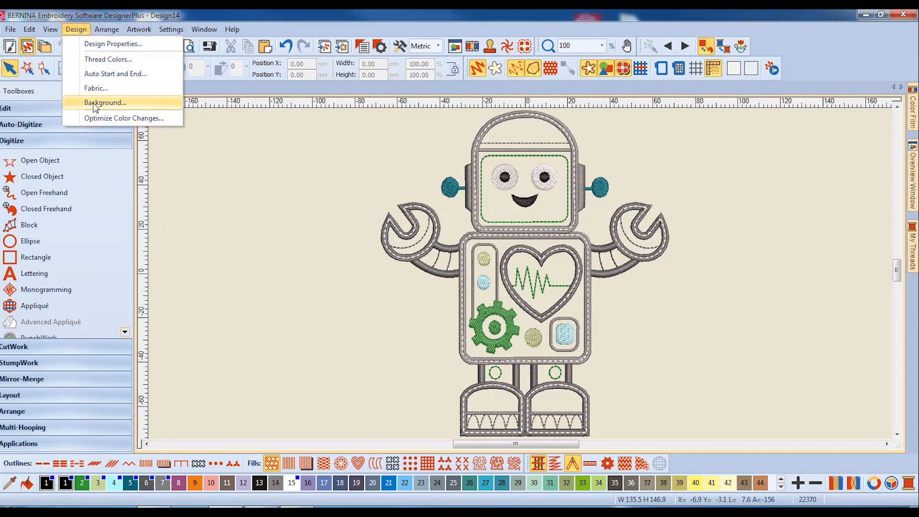
click(105, 103)
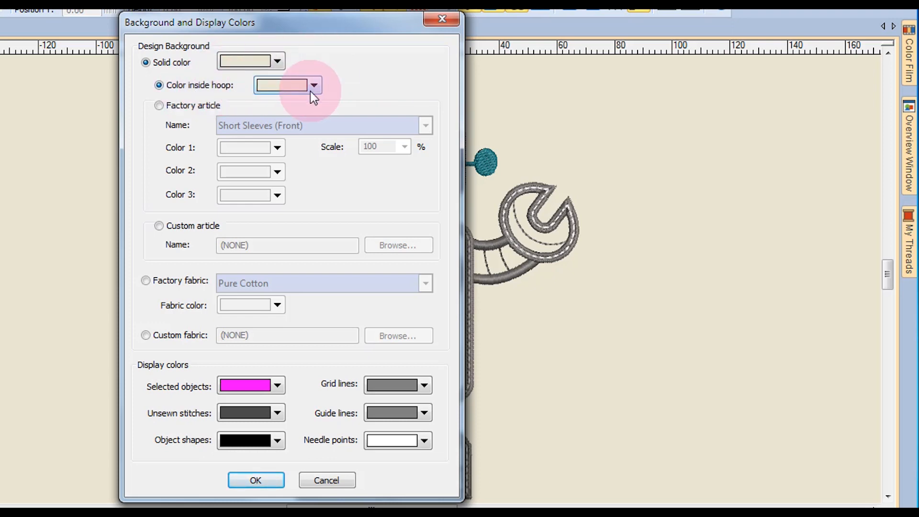
Set the solid background colour to Sea Green and apply it to the robot design.
click(276, 61)
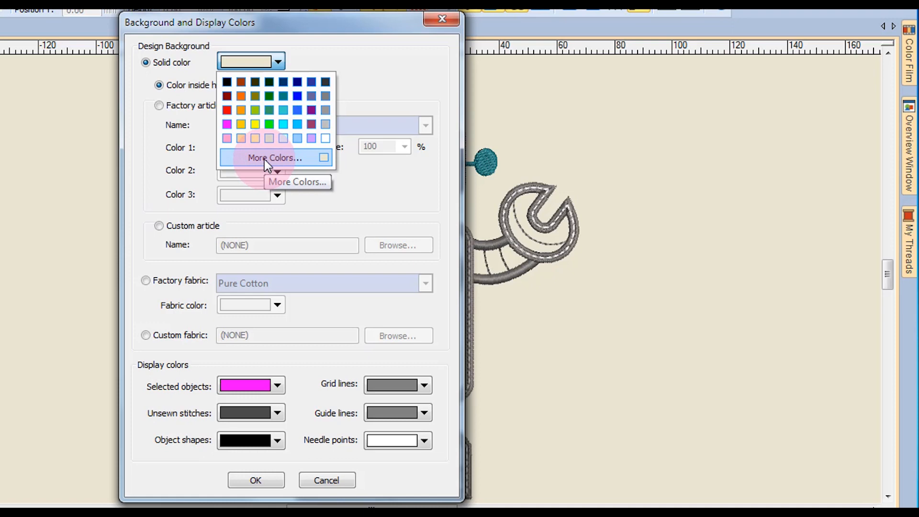
click(274, 158)
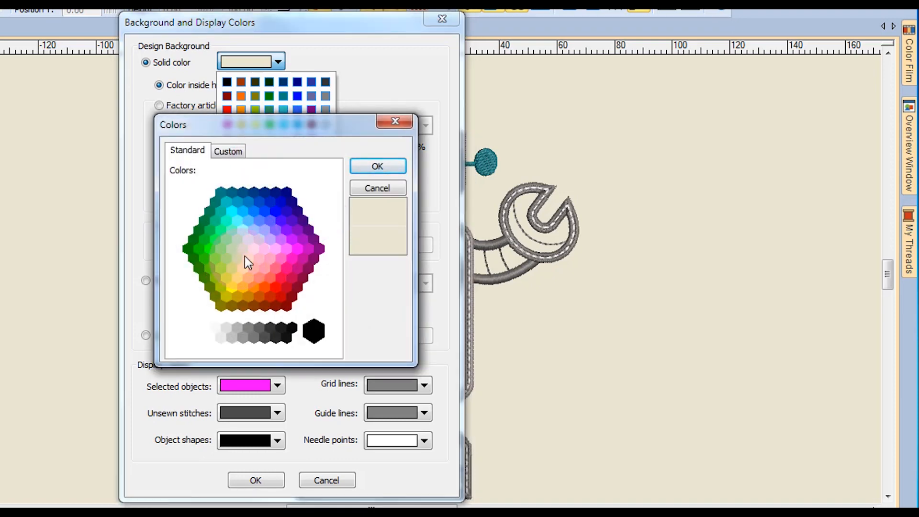
click(377, 166)
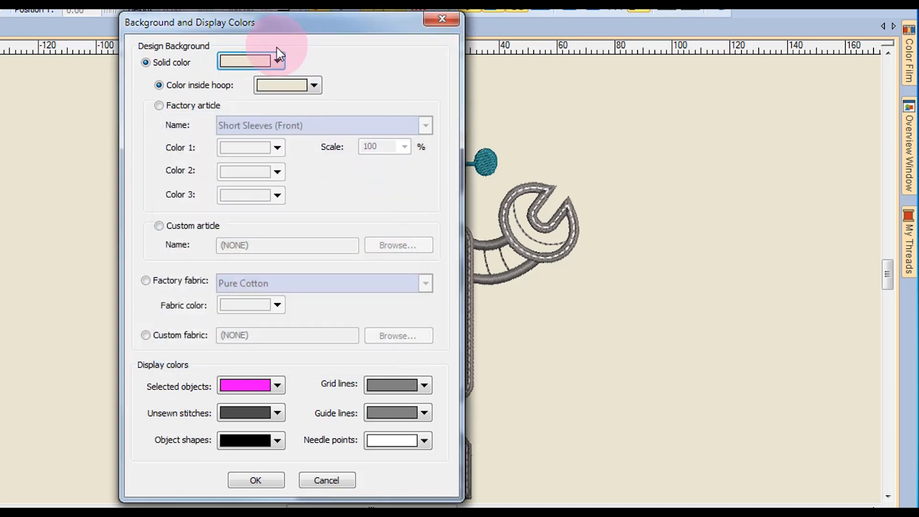
click(278, 61)
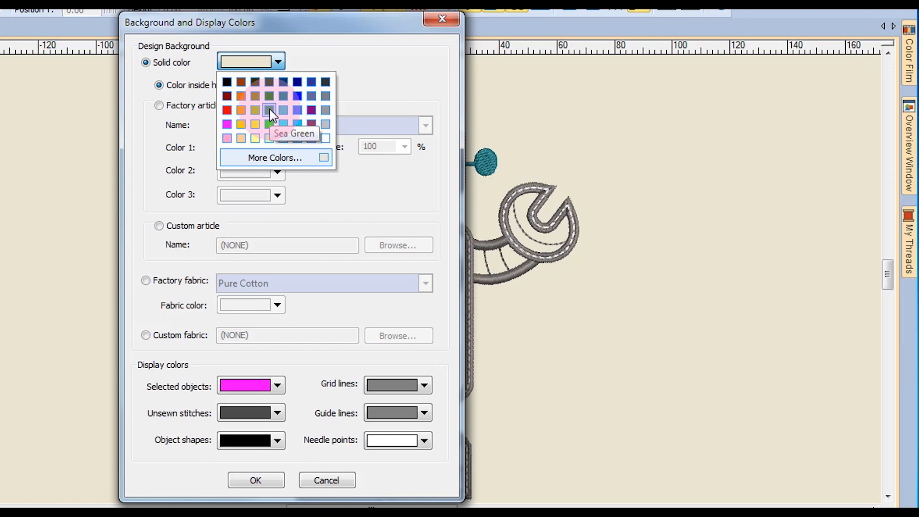
click(268, 109)
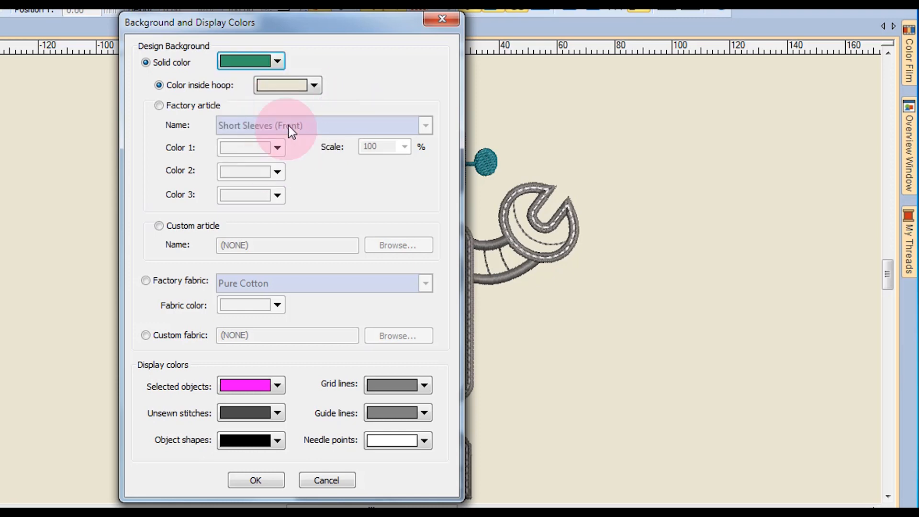
click(255, 480)
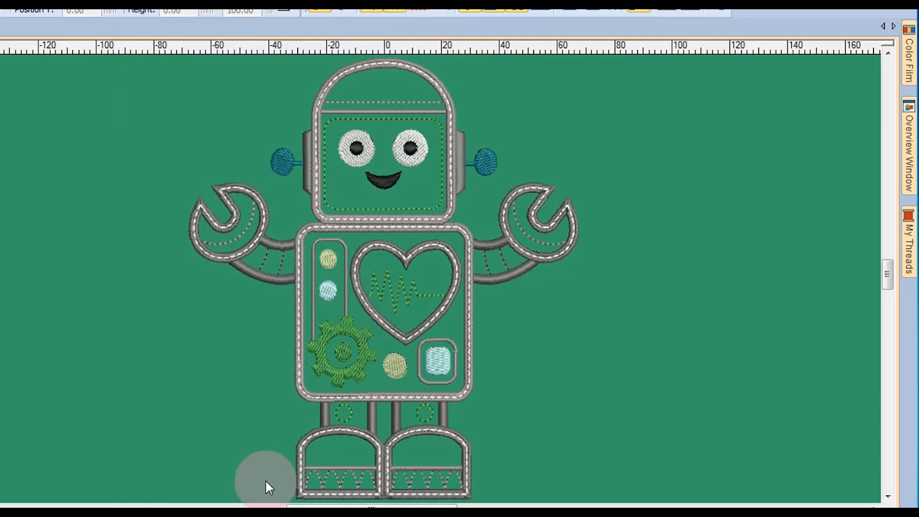
mouse_move(727, 211)
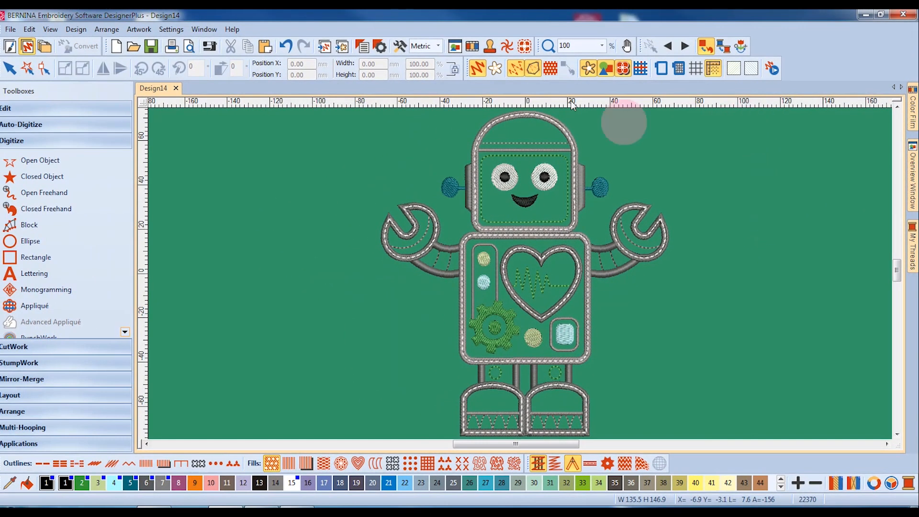
mouse_move(286, 48)
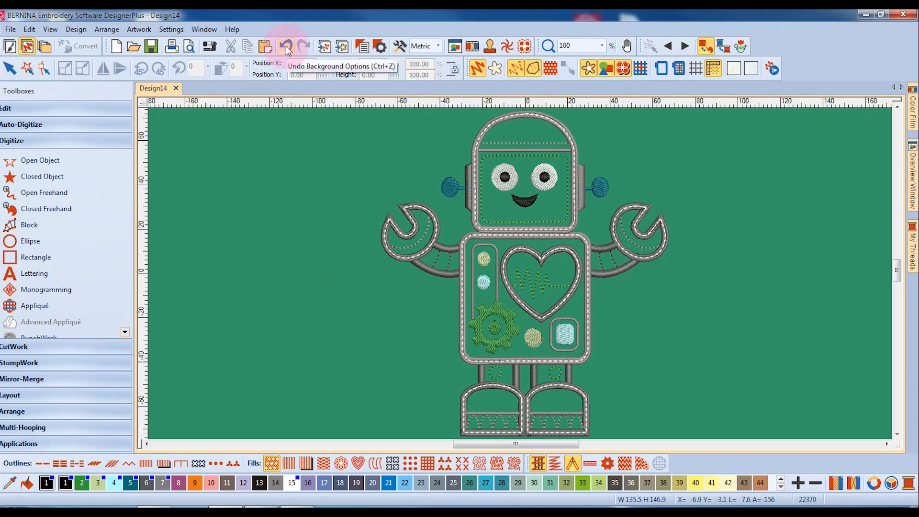
Undo the sea green background, restoring the original beige.
click(286, 46)
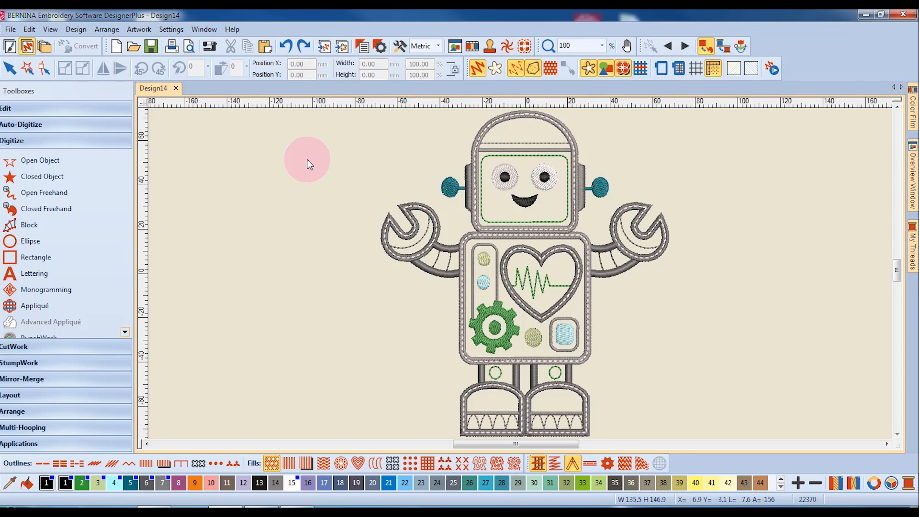
mouse_move(179, 129)
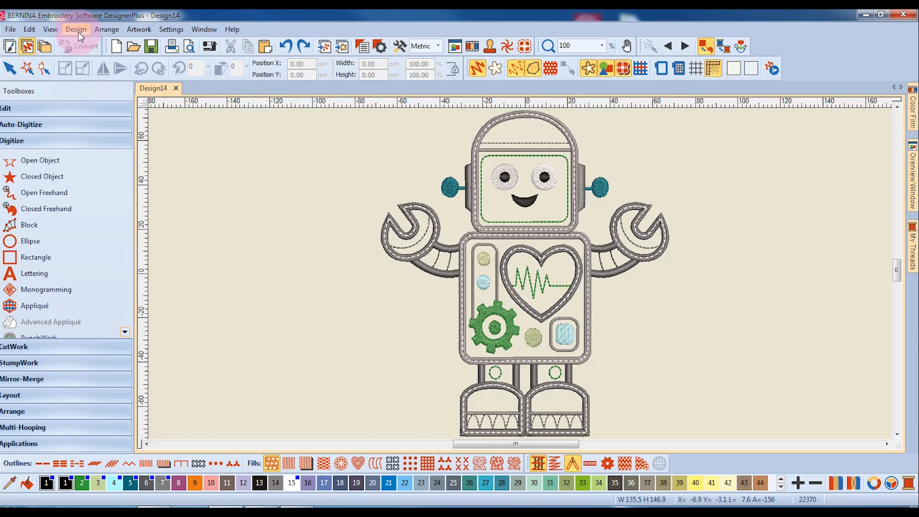
Switch the background to Factory fabric and choose Pique from the swatch list.
click(76, 29)
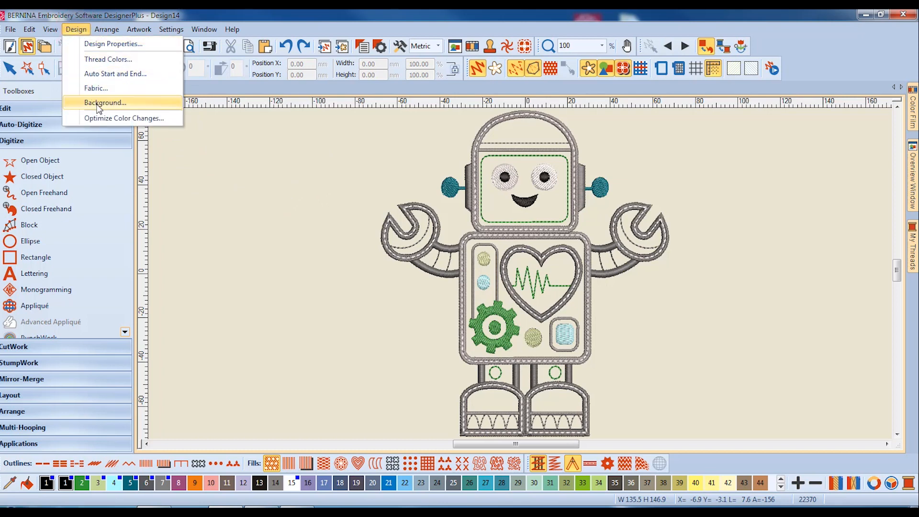
click(104, 103)
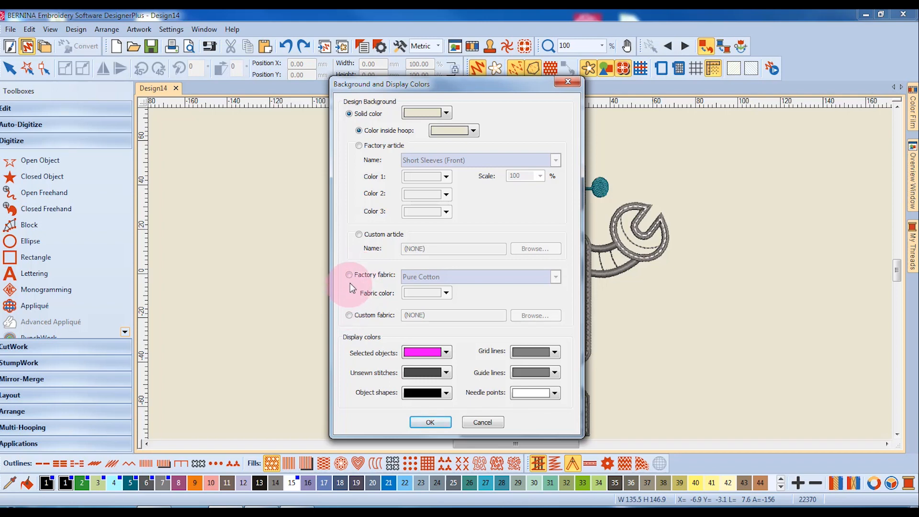
click(350, 275)
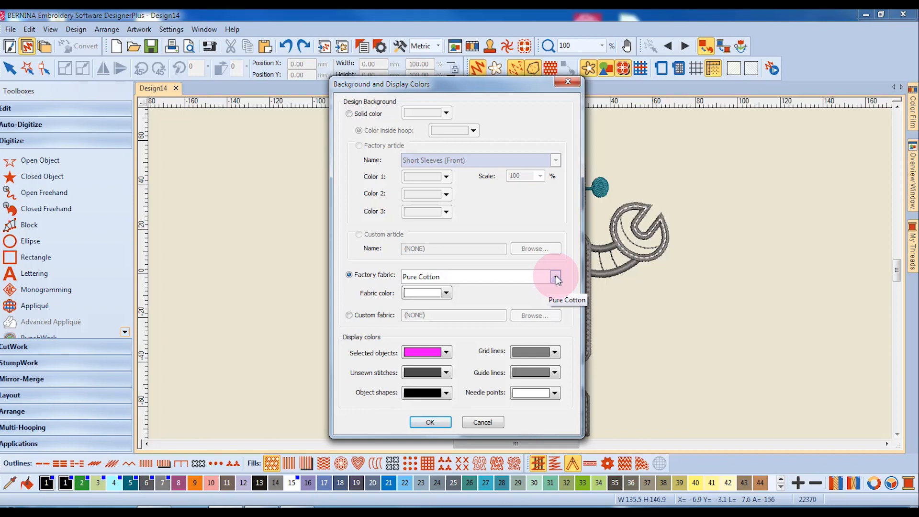
click(555, 276)
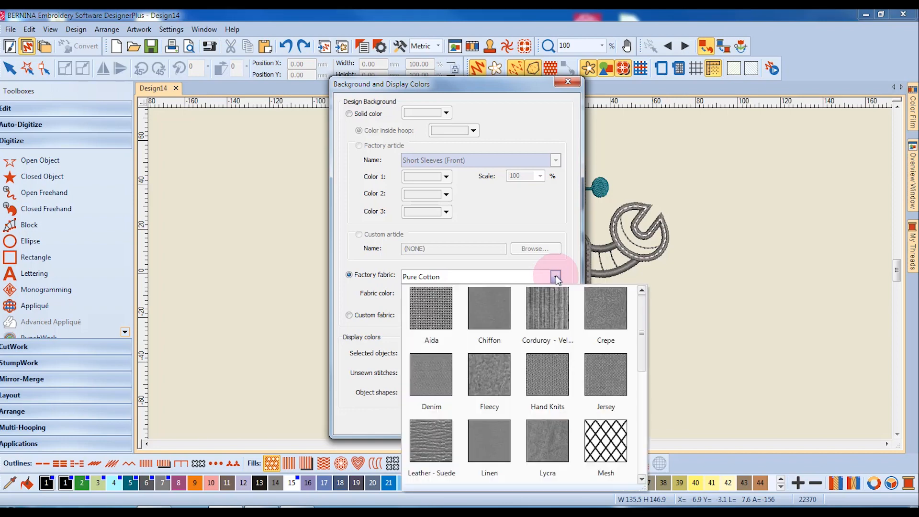
scroll(down, 3)
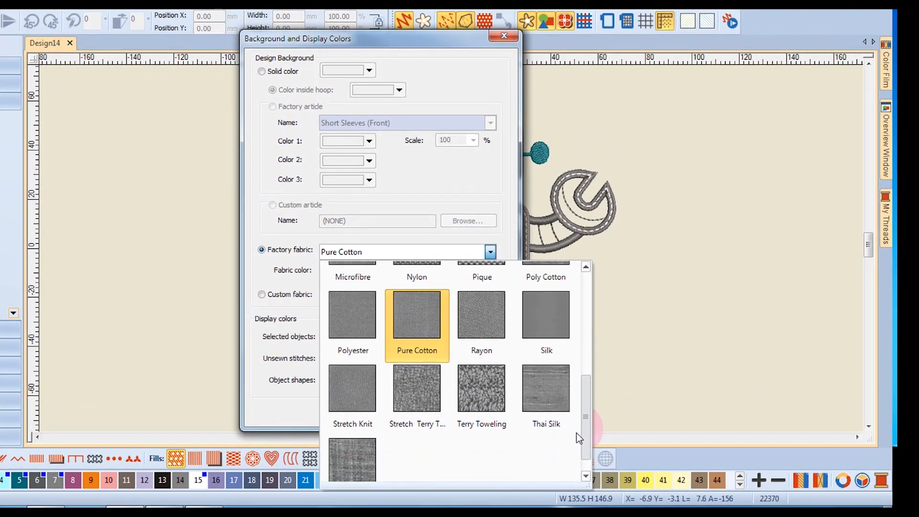
scroll(down, 3)
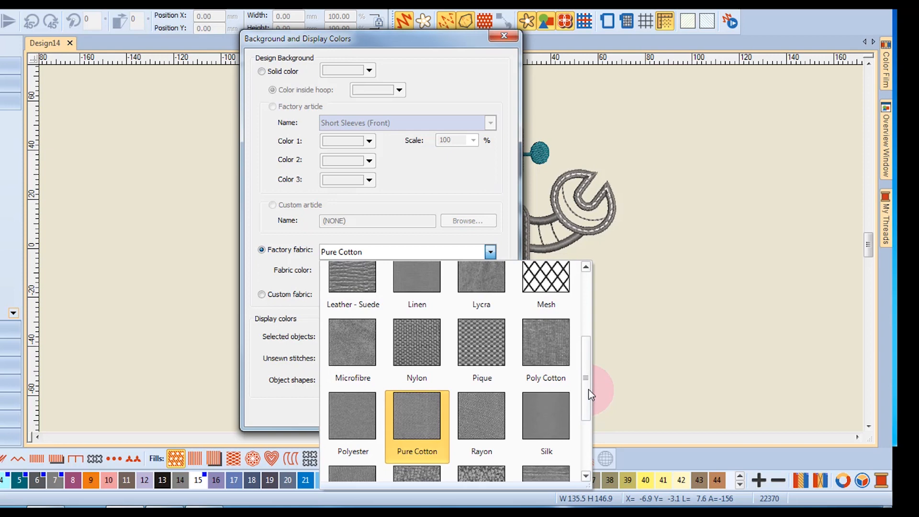
click(482, 343)
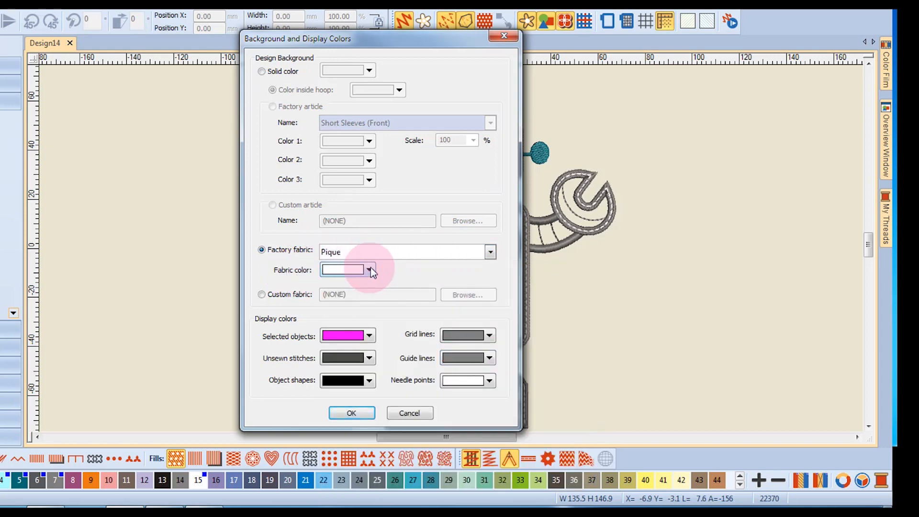
Colour the Pique fabric Sea Green and apply it as the design background.
click(370, 270)
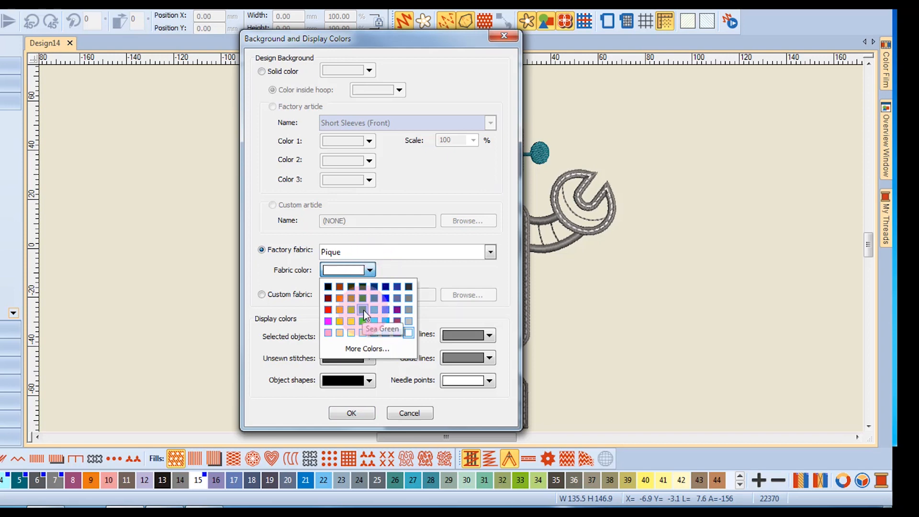
click(363, 309)
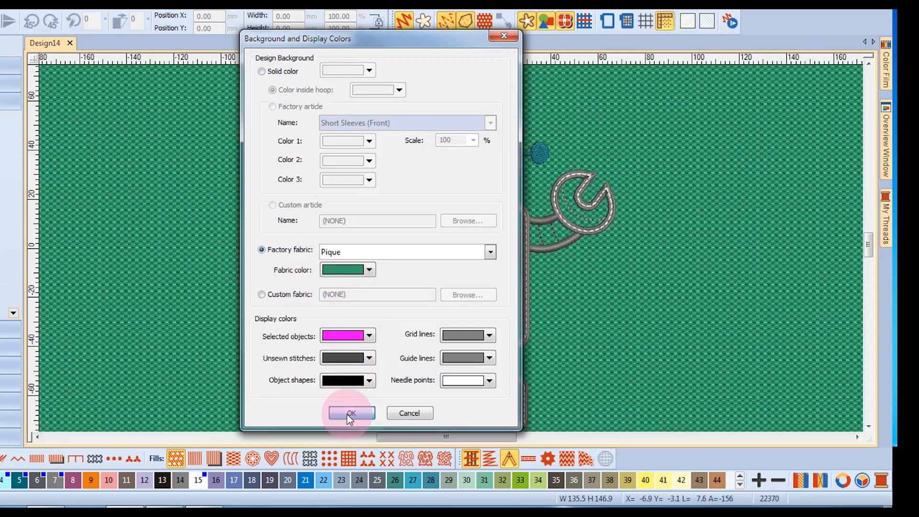
click(350, 412)
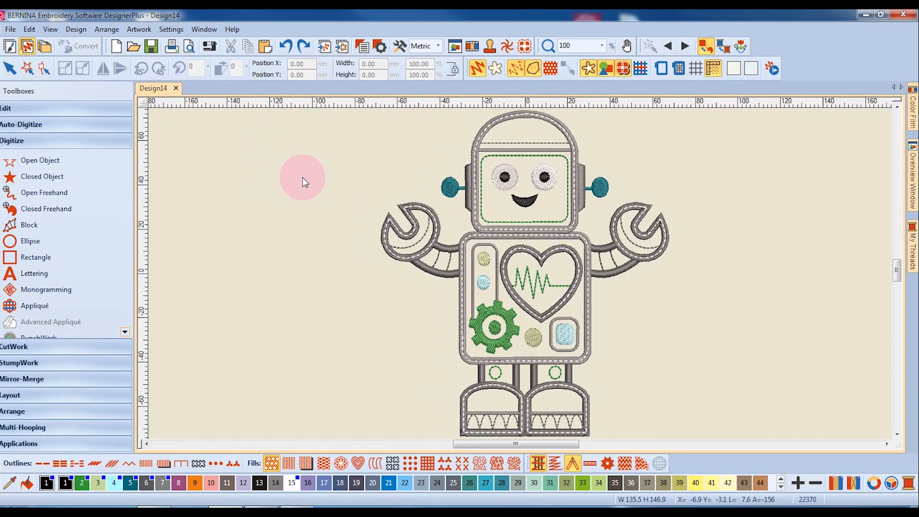
mouse_move(107, 29)
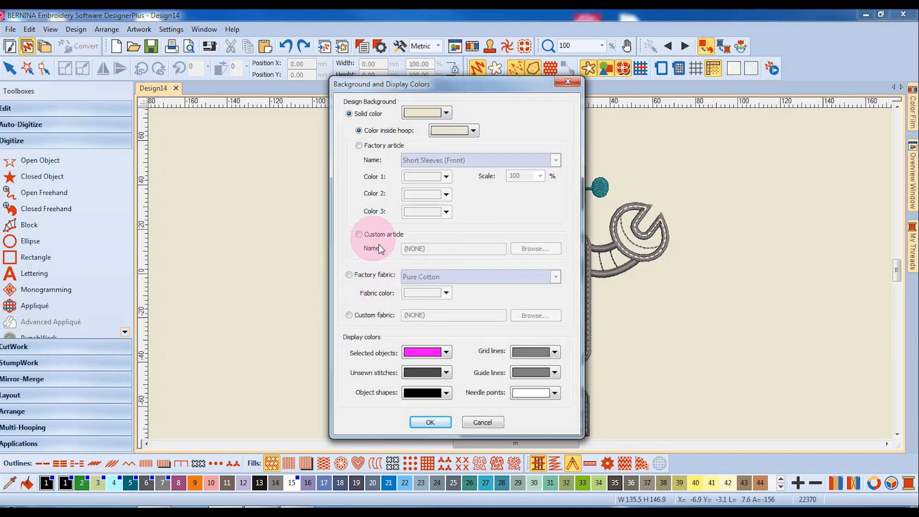
Choose Custom fabric as the background and browse for a fabric image file.
click(350, 316)
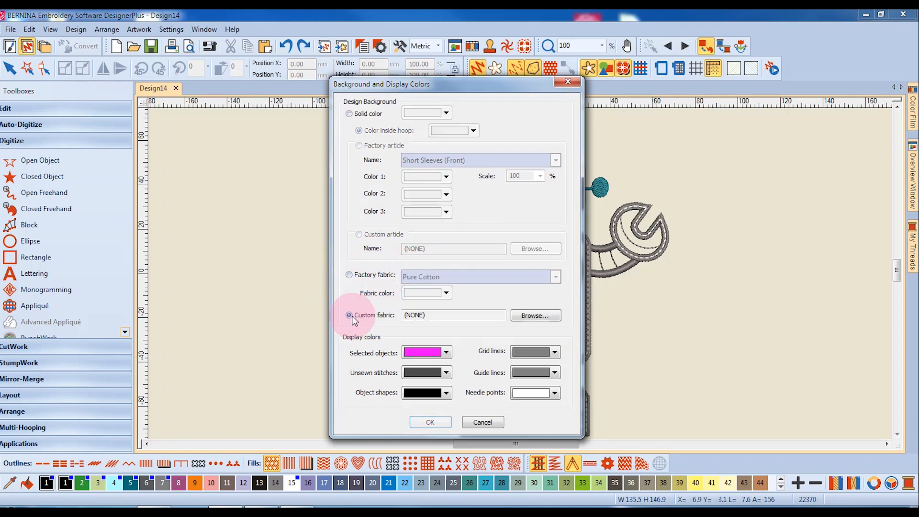
click(349, 315)
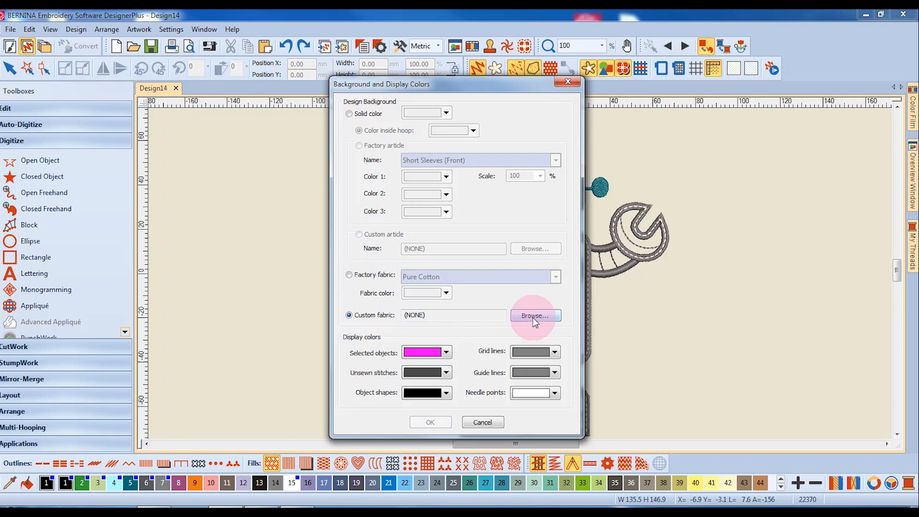
click(535, 315)
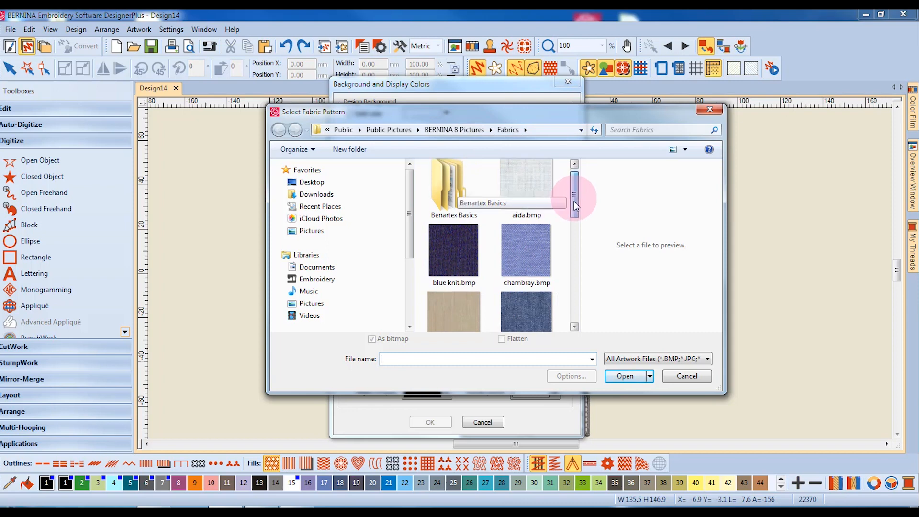
Load white polo.bmp as the custom fabric and apply it behind the robot design.
scroll(down, 3)
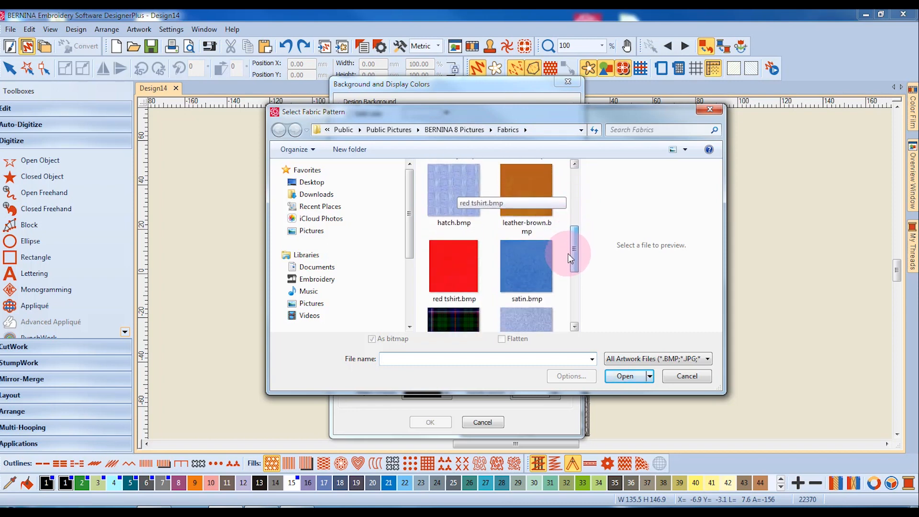
scroll(down, 3)
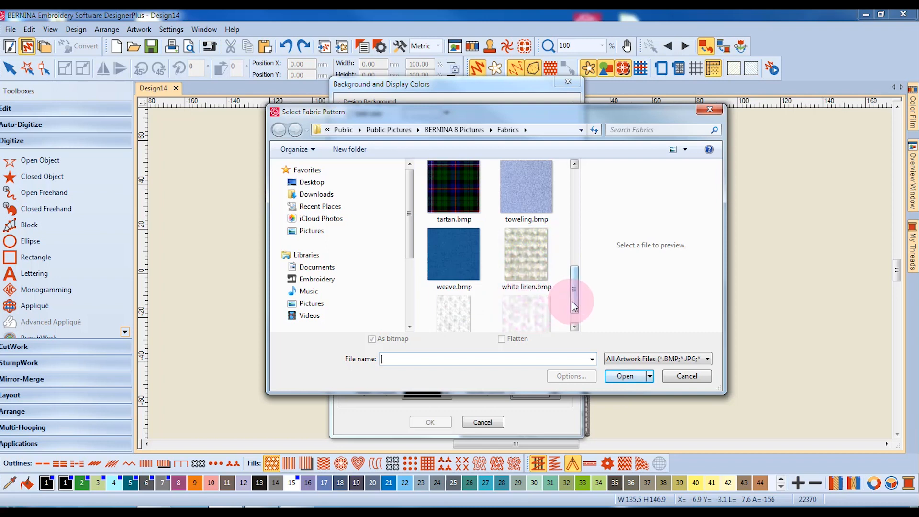
click(454, 299)
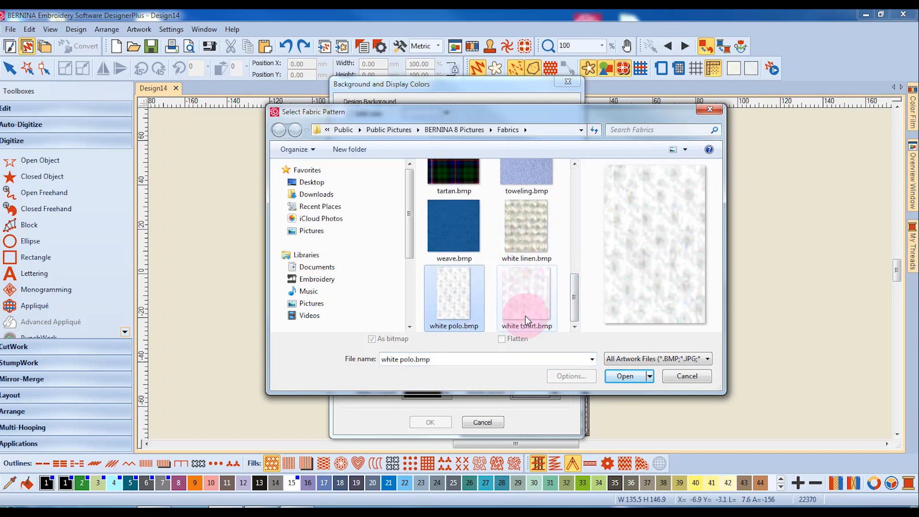
click(624, 376)
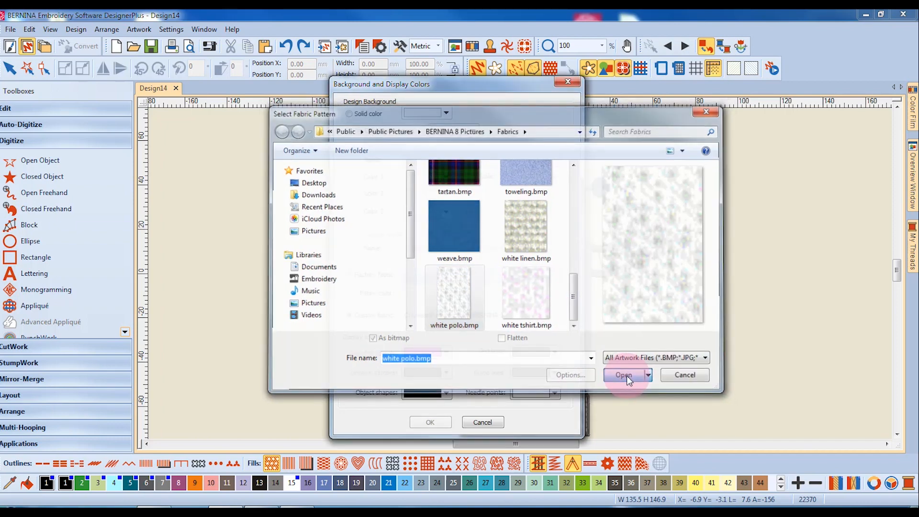
click(623, 374)
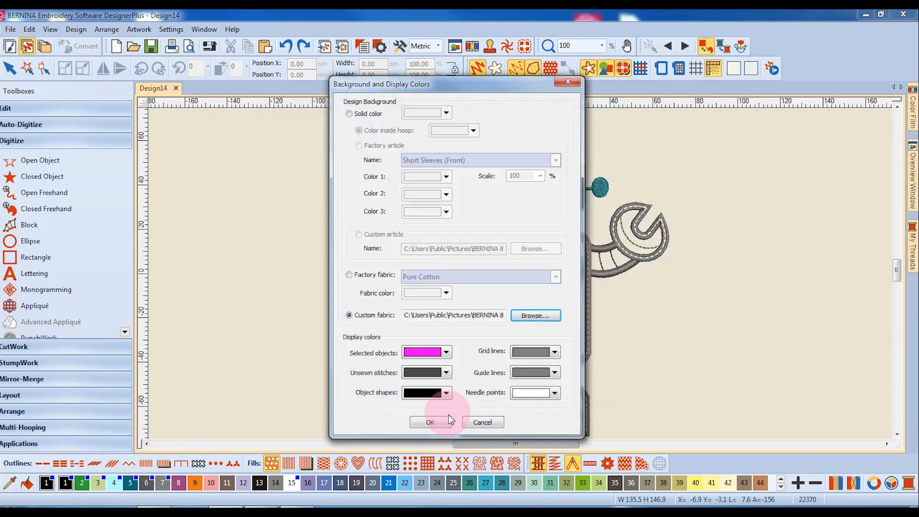
click(430, 422)
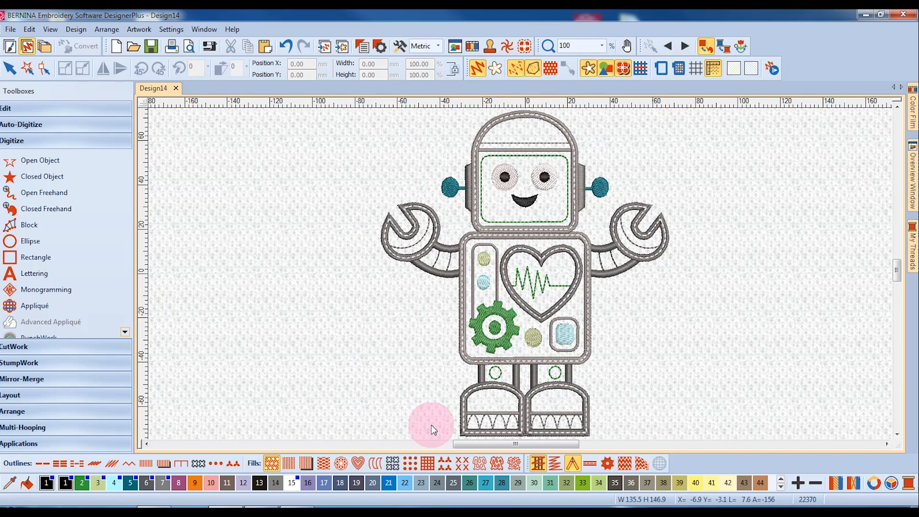
mouse_move(346, 326)
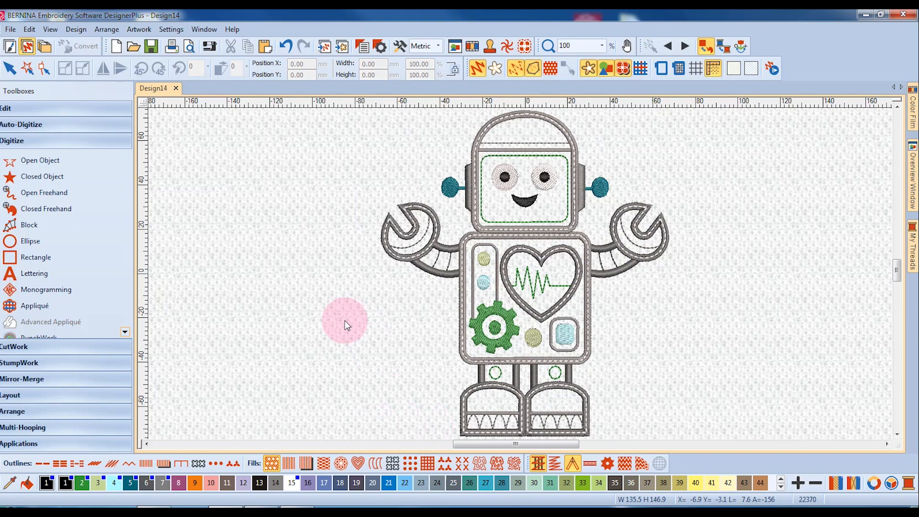